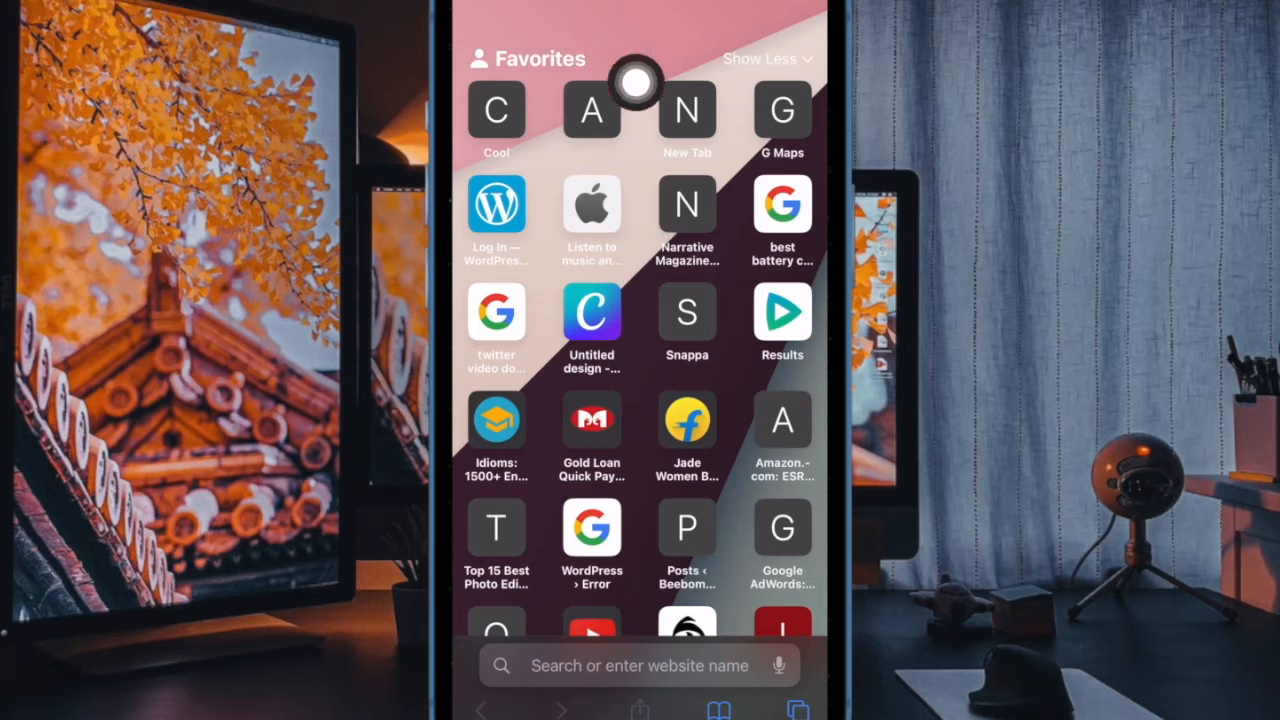
Collapse the Favorites to two rows with Show Less, then expand them again with Show All.
scroll("down", 3)
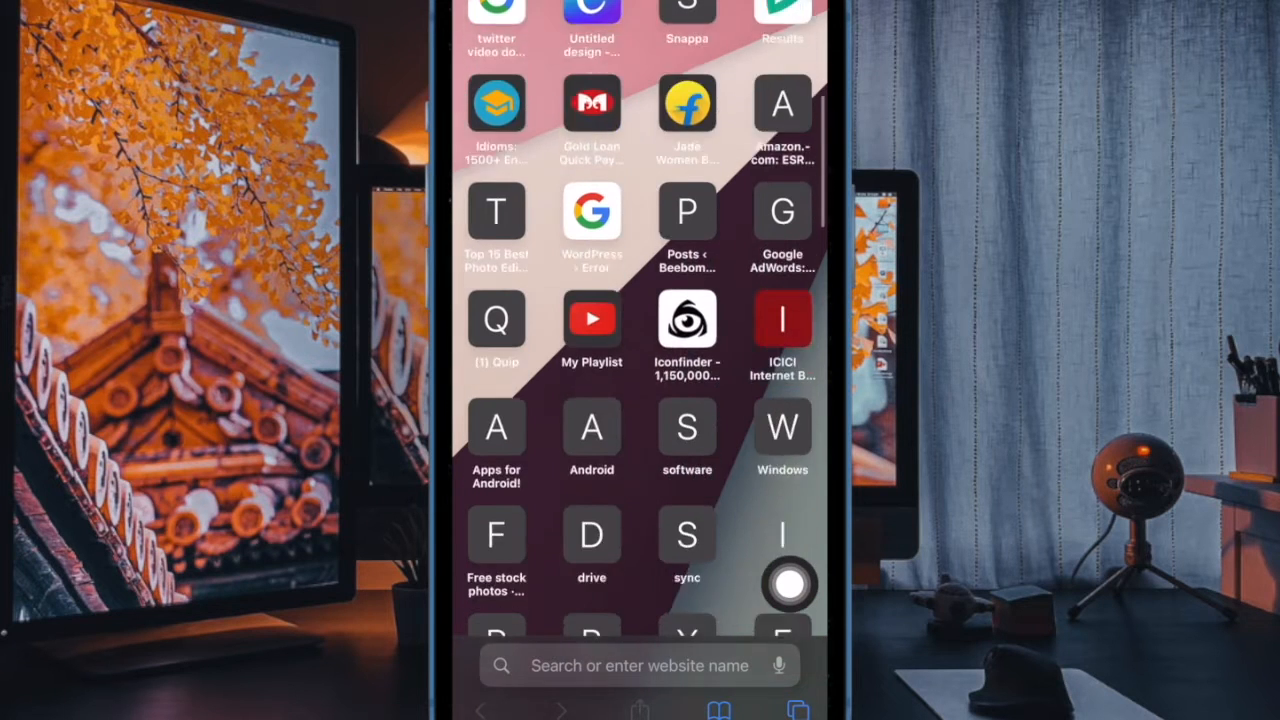
scroll("down", 3)
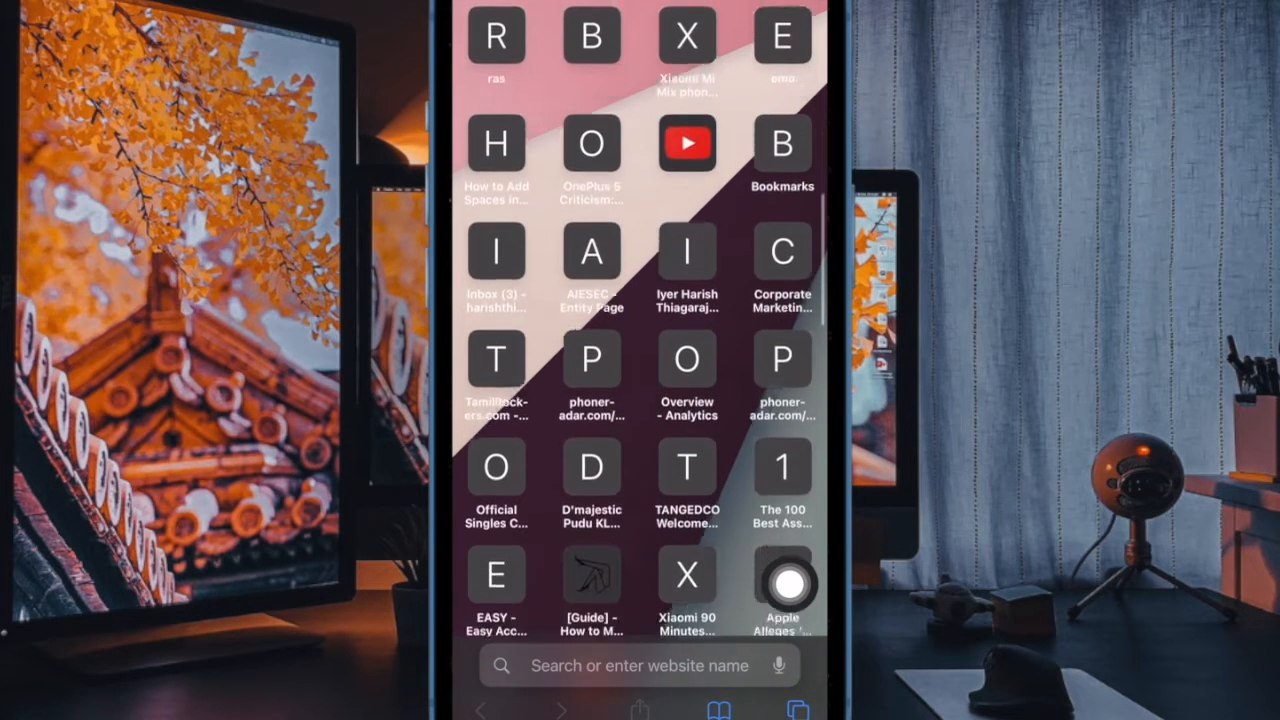
scroll("down", 3)
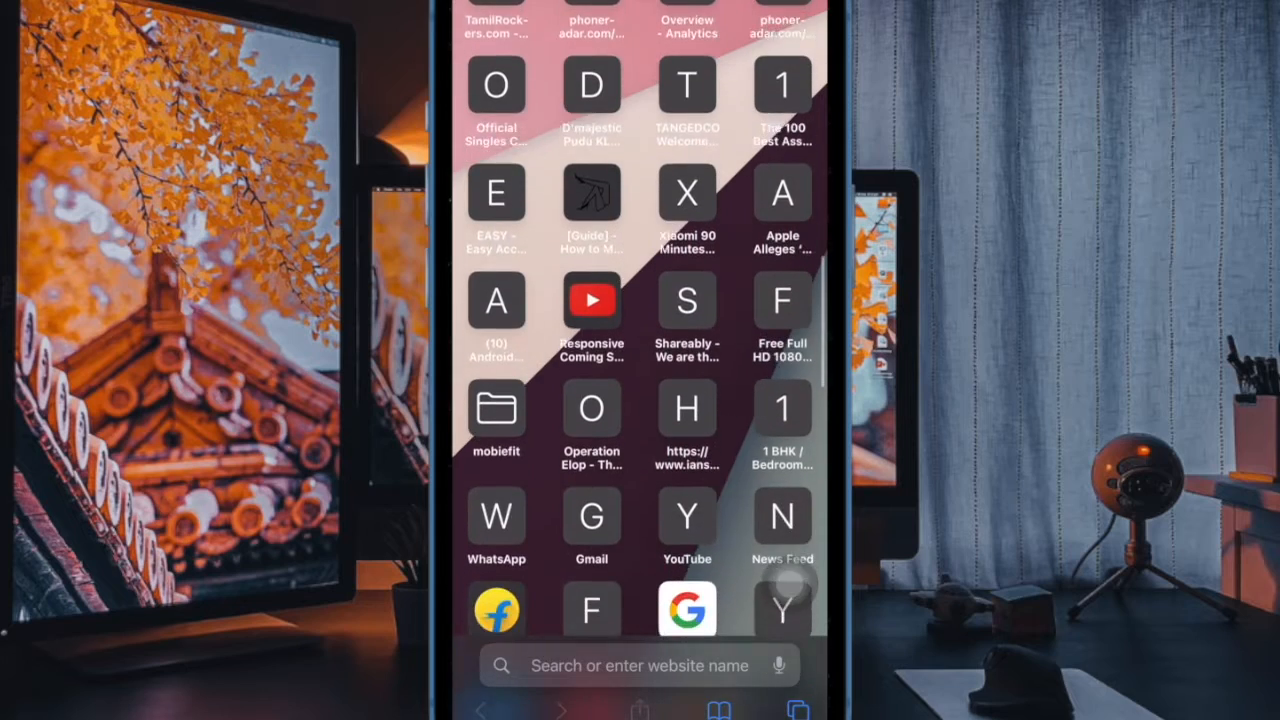
scroll("down", 3)
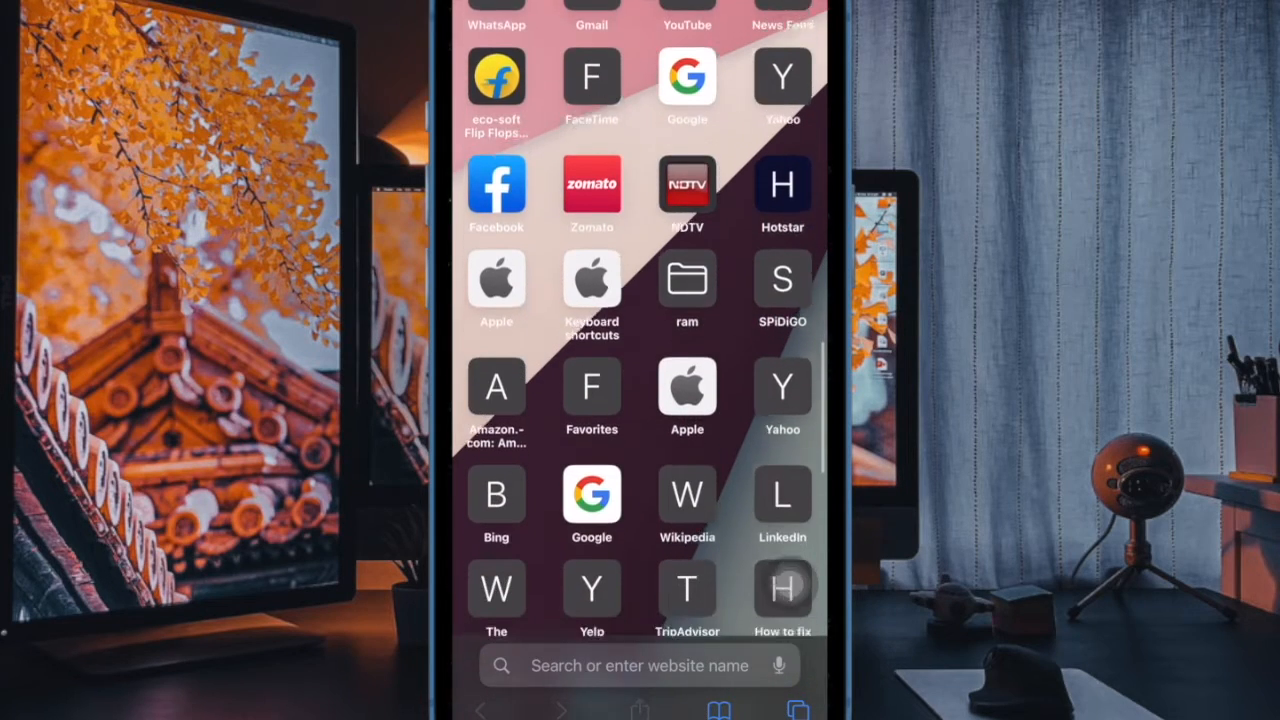
scroll("down", 3)
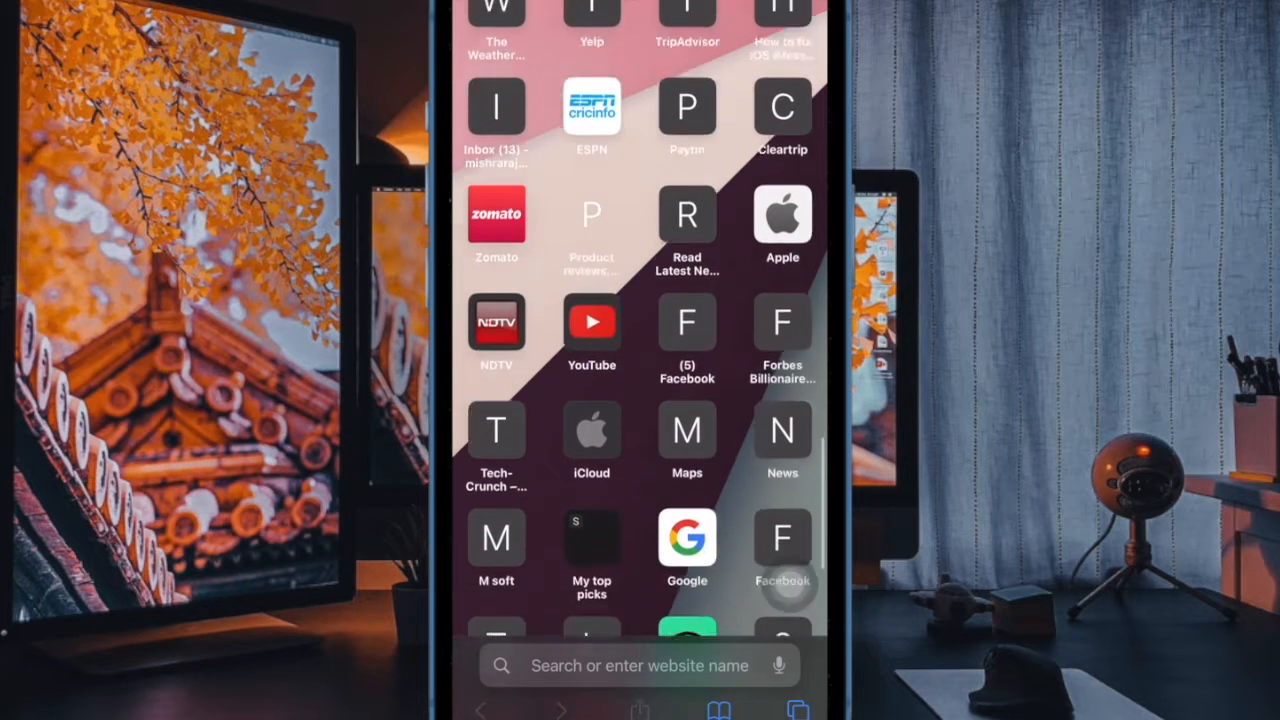
scroll("down", 3)
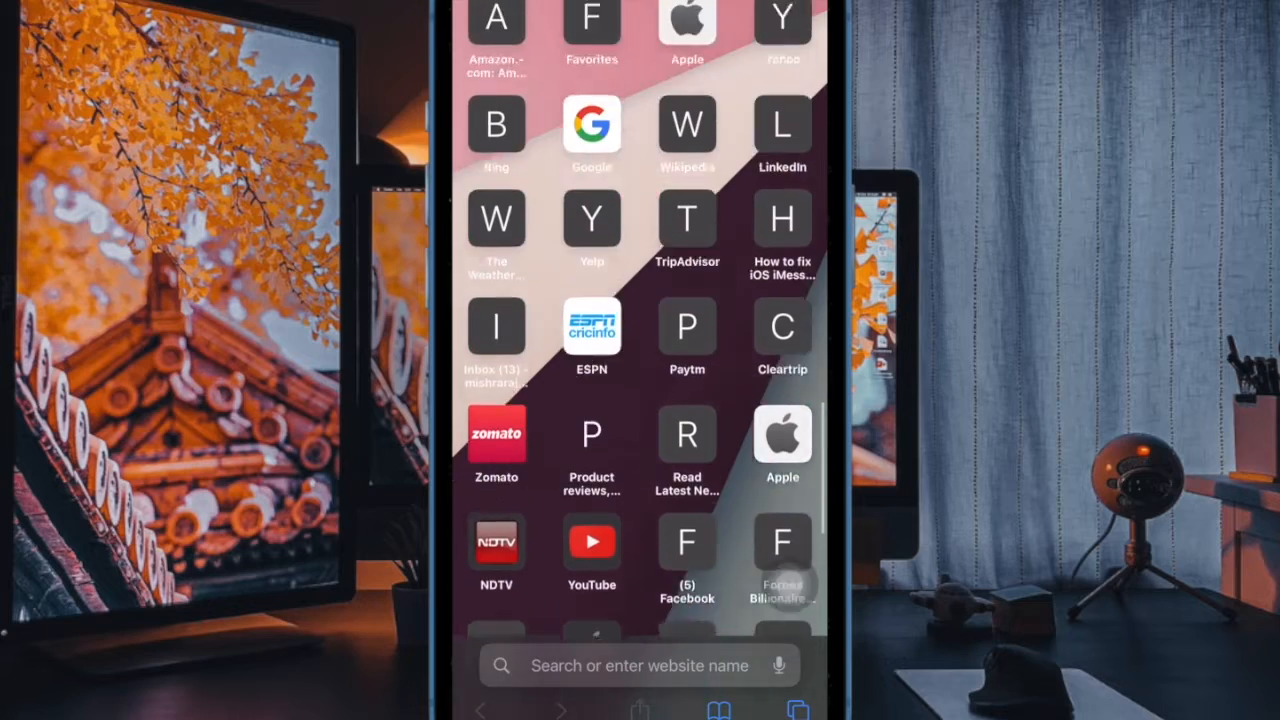
scroll("down", 3)
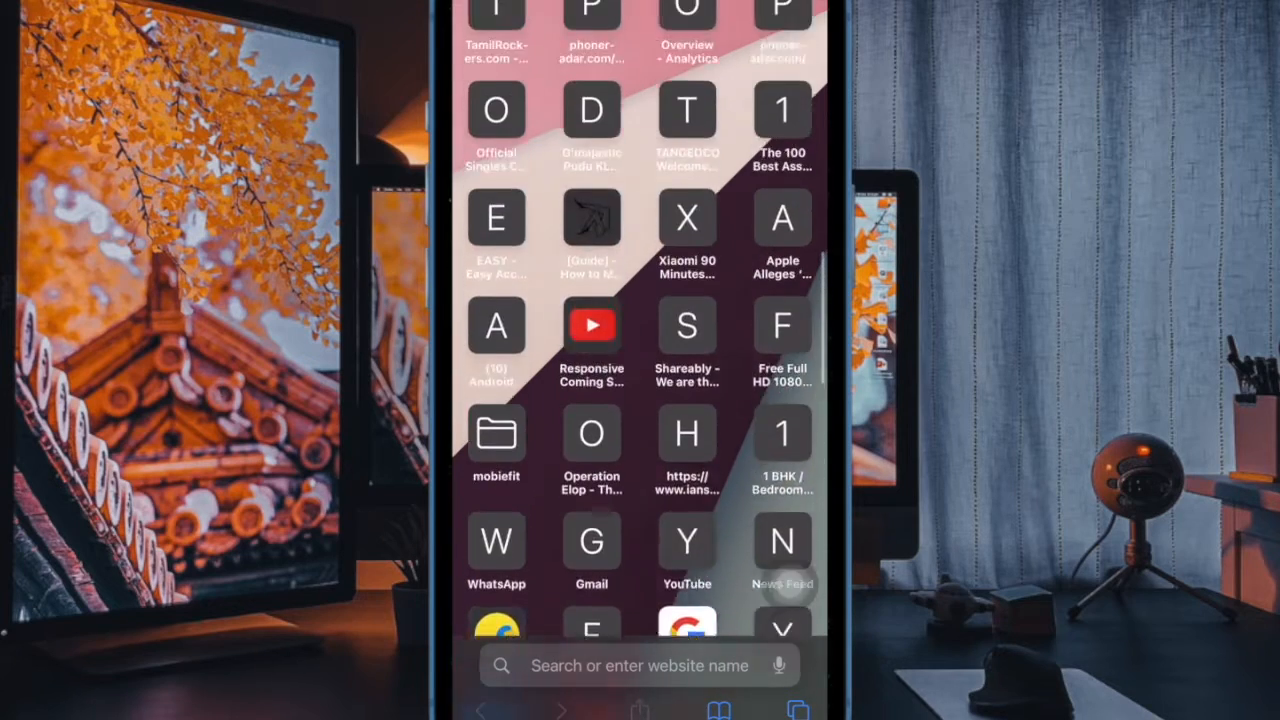
scroll("down", 3)
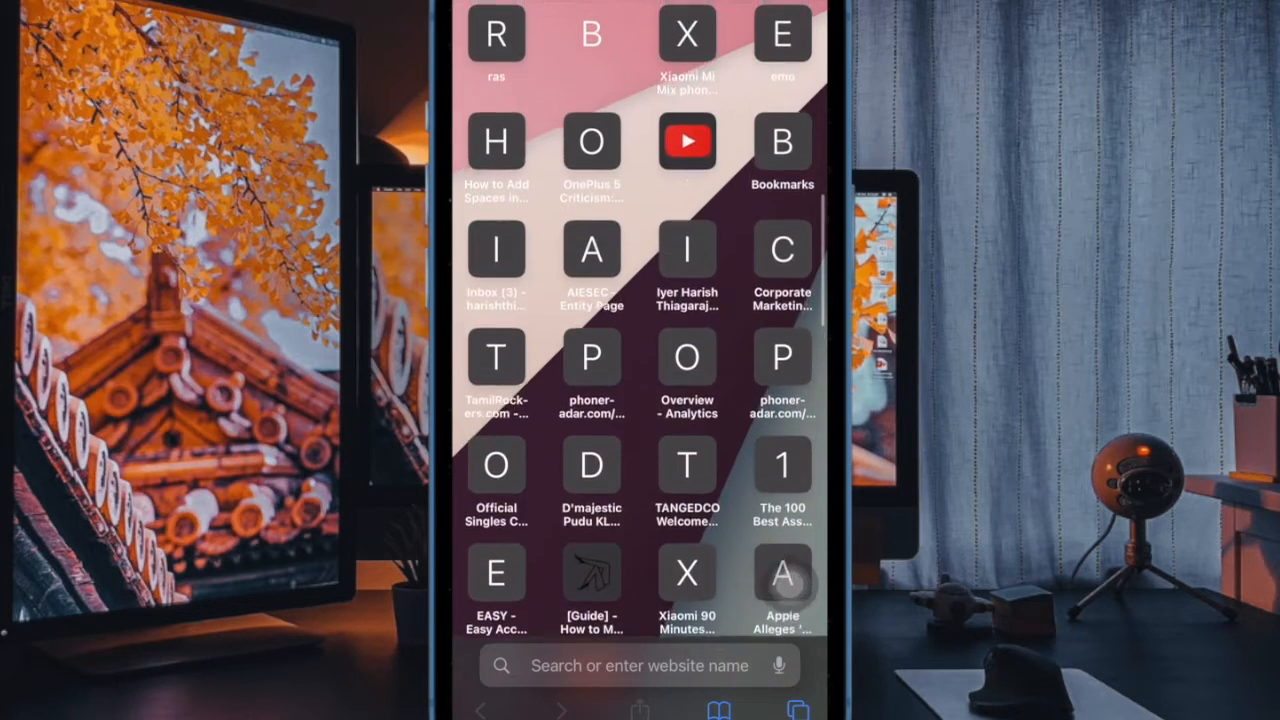
scroll("down", 3)
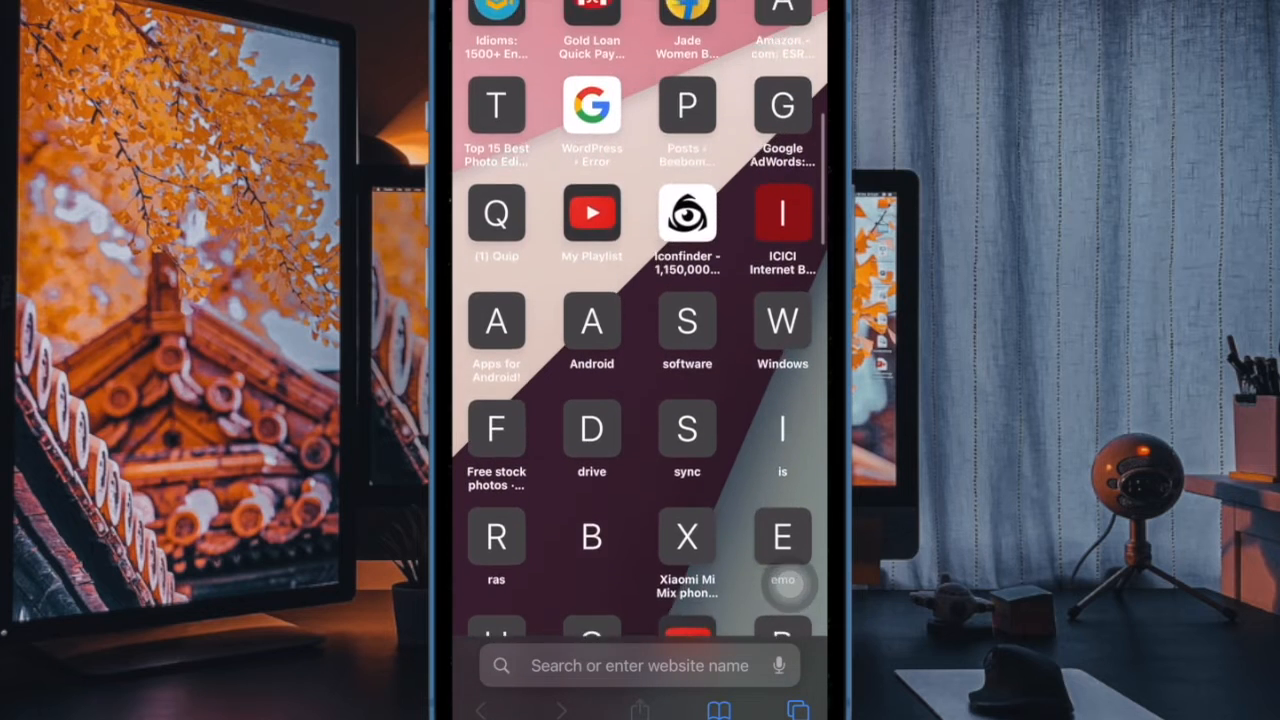
scroll("down", 3)
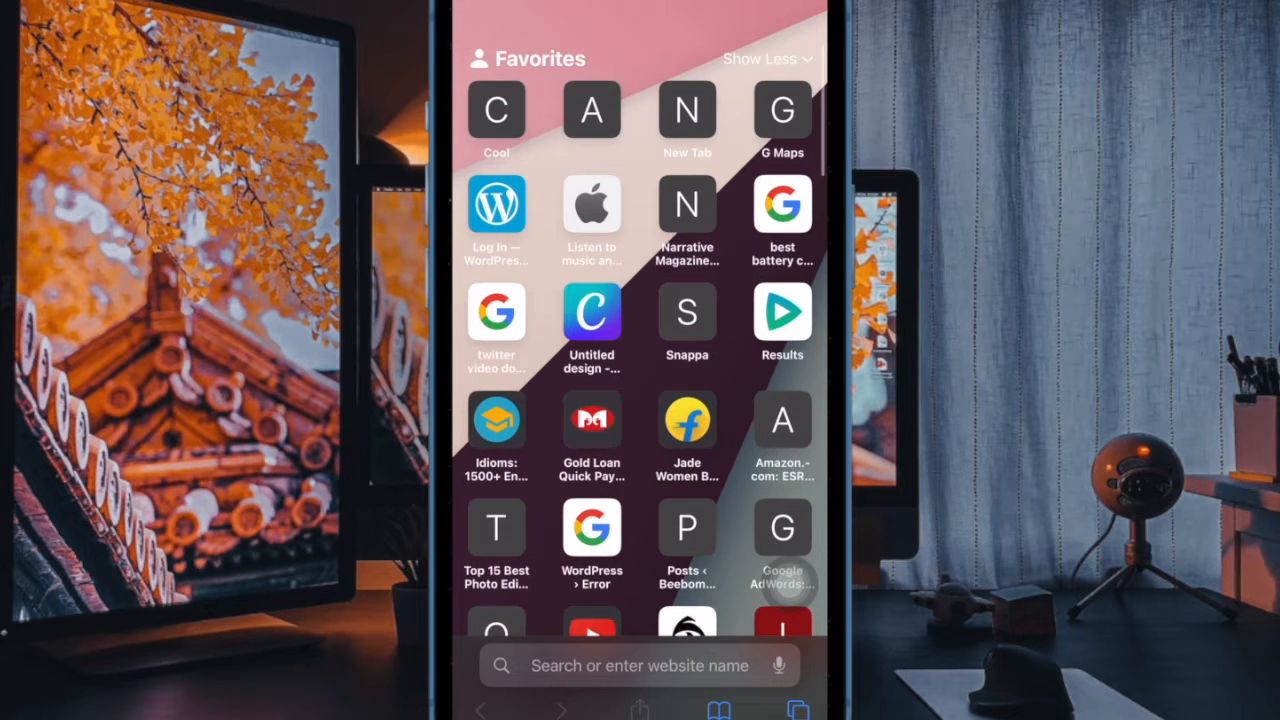
left_click(764, 58)
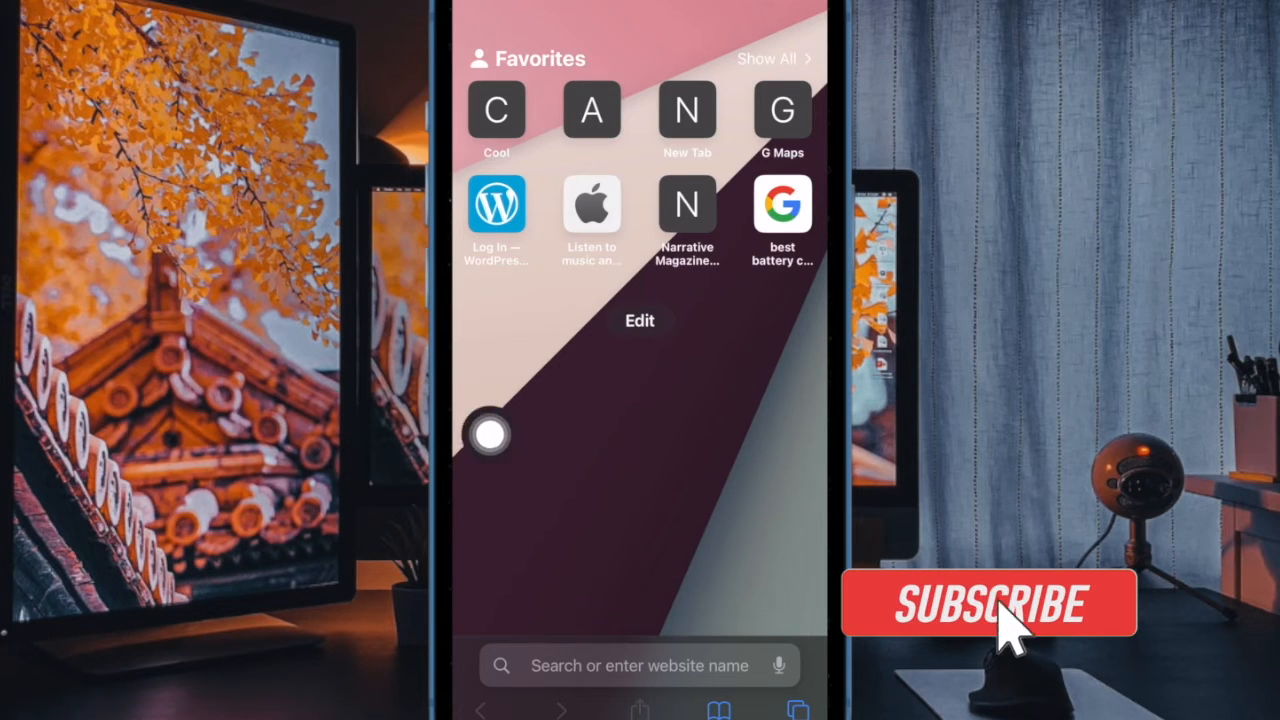
left_click(768, 58)
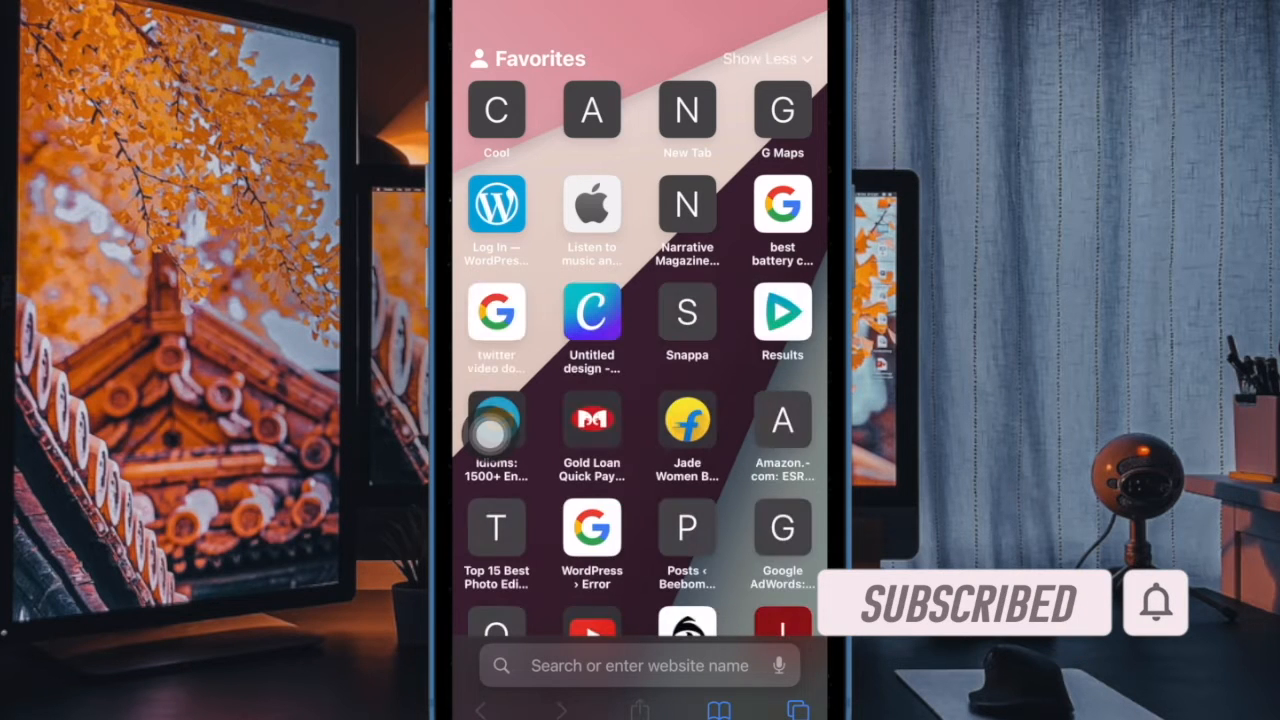
Leave Safari and return to the Home Screen with the Utilities folder showing.
left_click(760, 58)
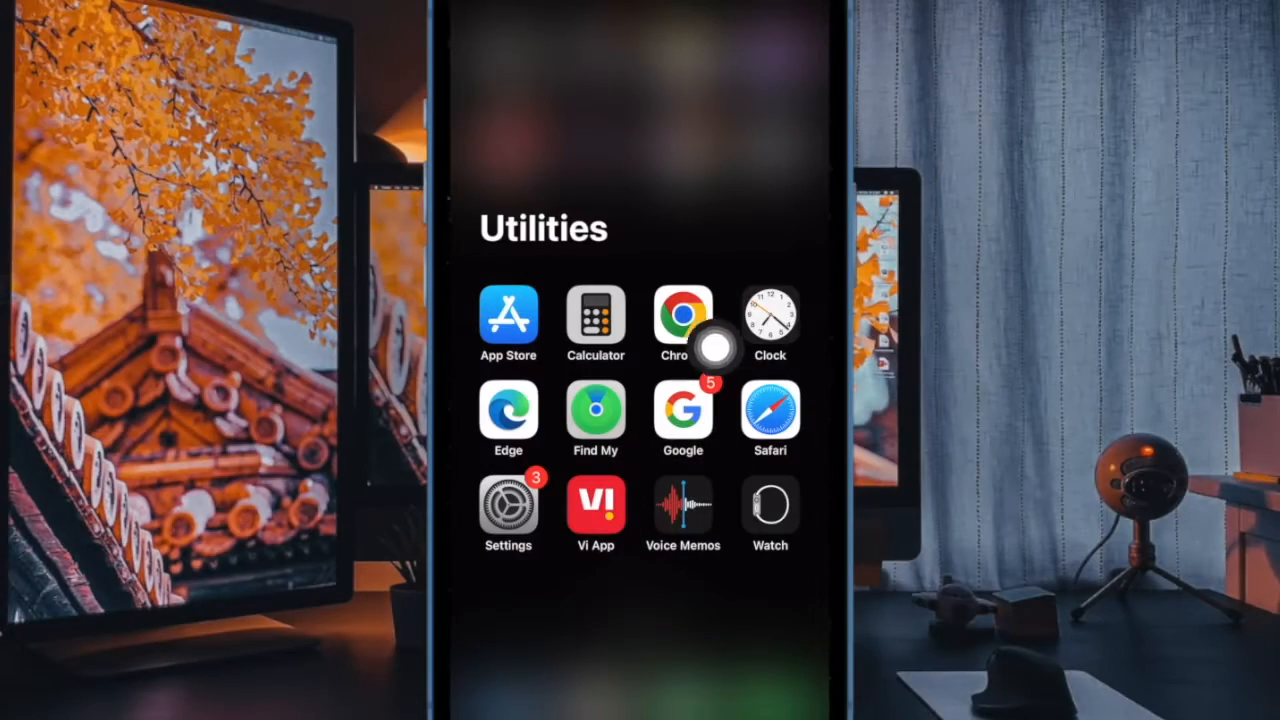
mouse_move(800, 400)
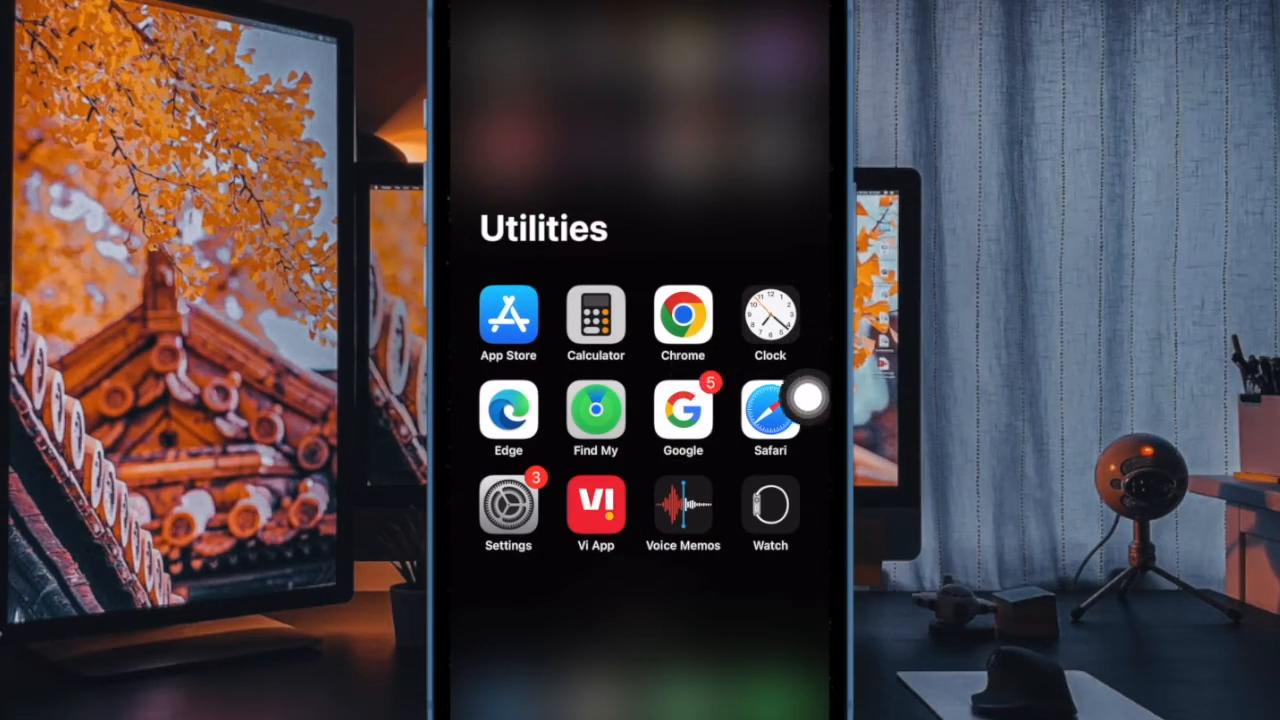
Launch Safari from the Utilities folder and open a new tab showing the start page Favorites.
left_click(770, 410)
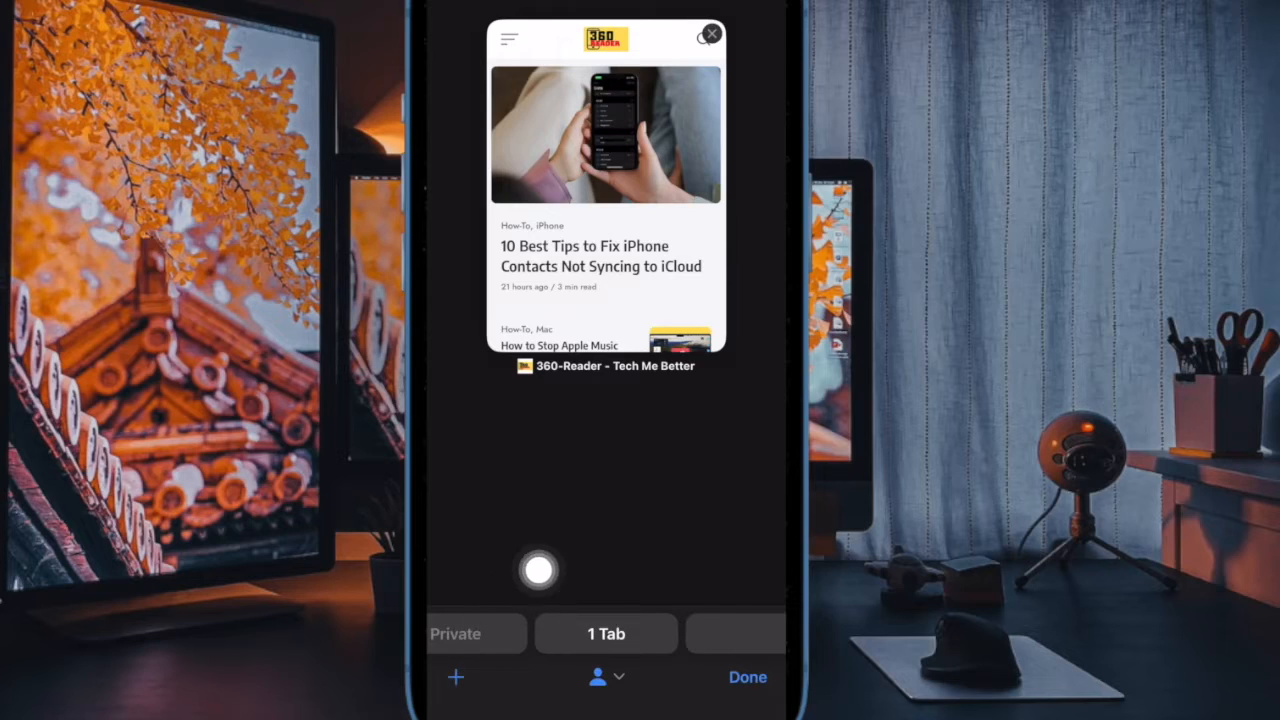
left_click(748, 676)
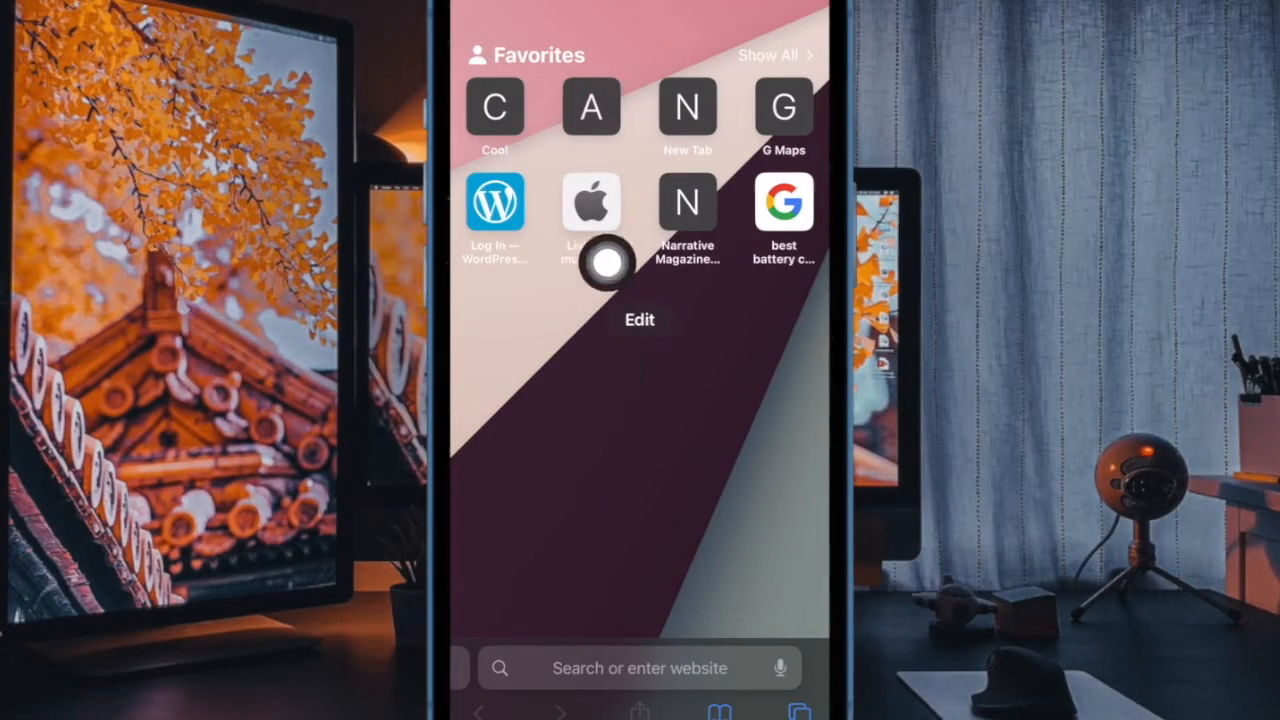
left_click(640, 320)
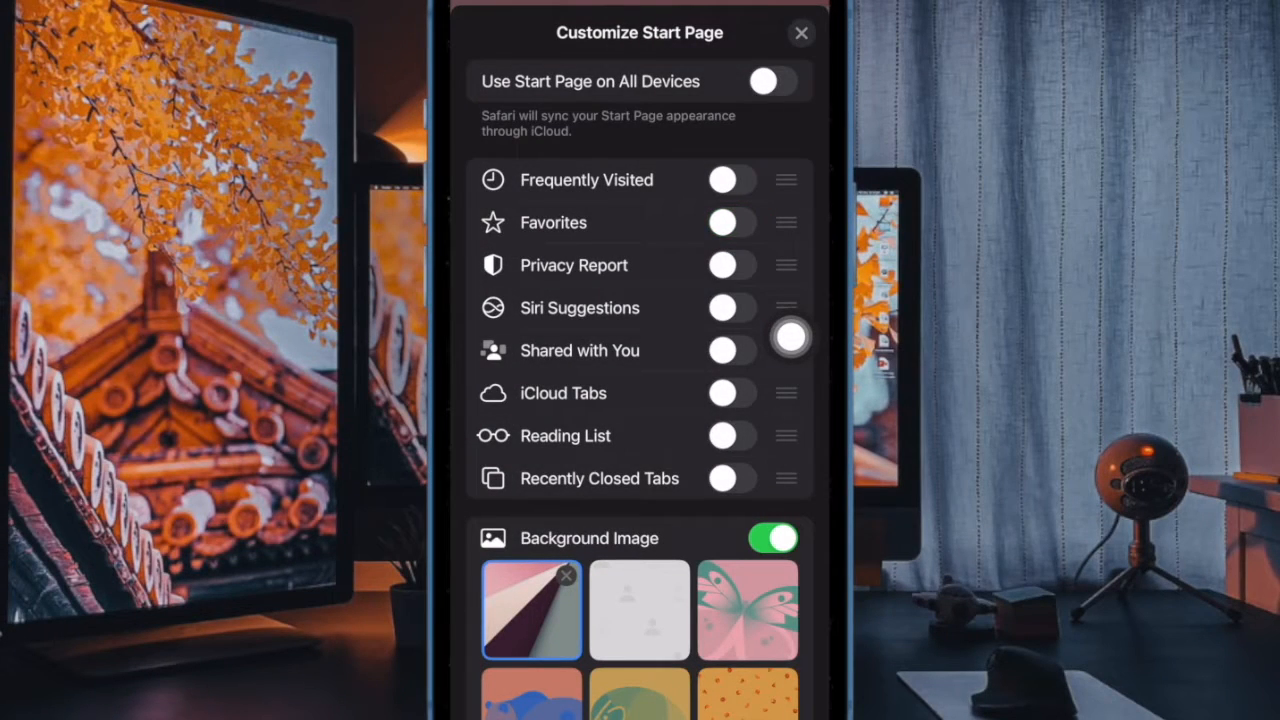
left_click(732, 222)
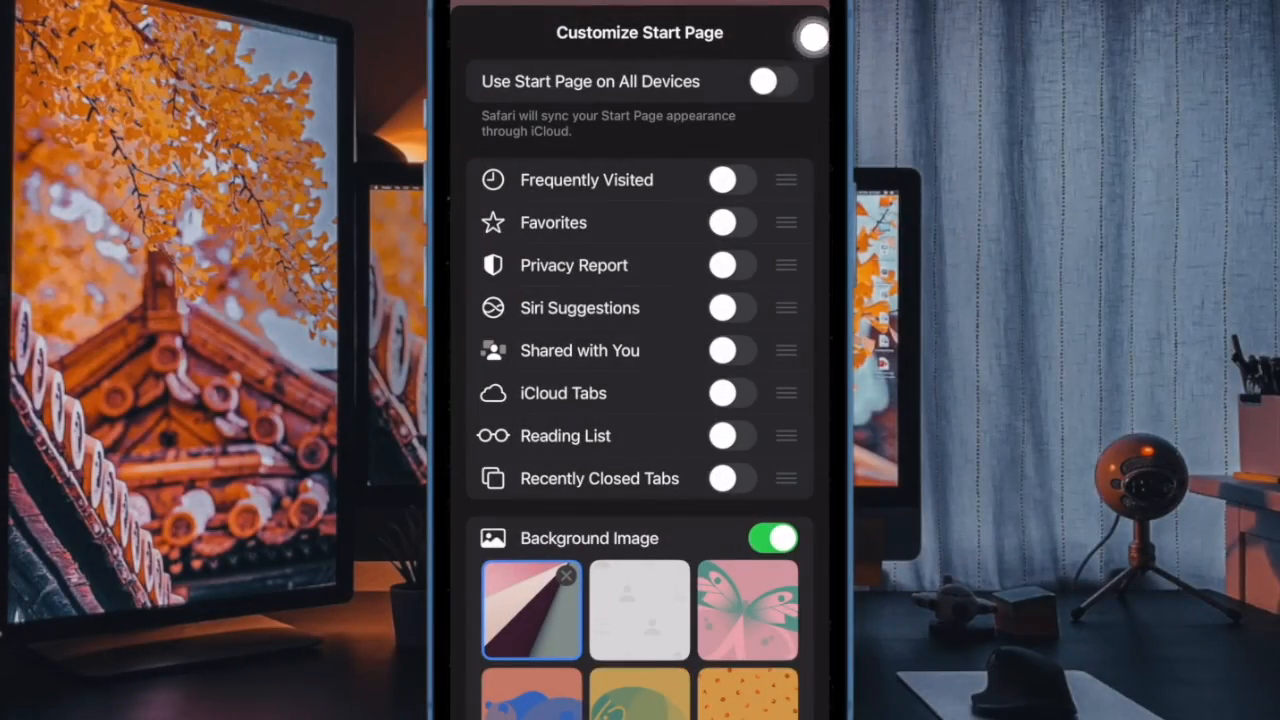
left_click(812, 36)
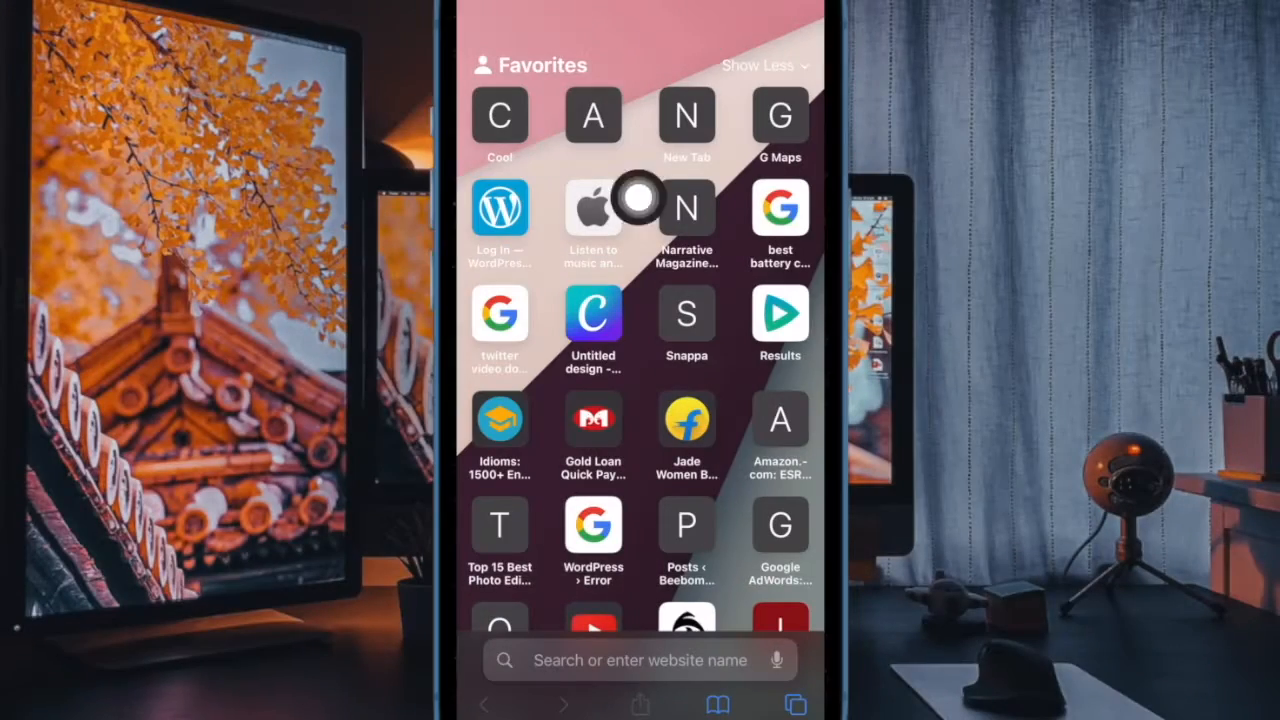
scroll("down", 3)
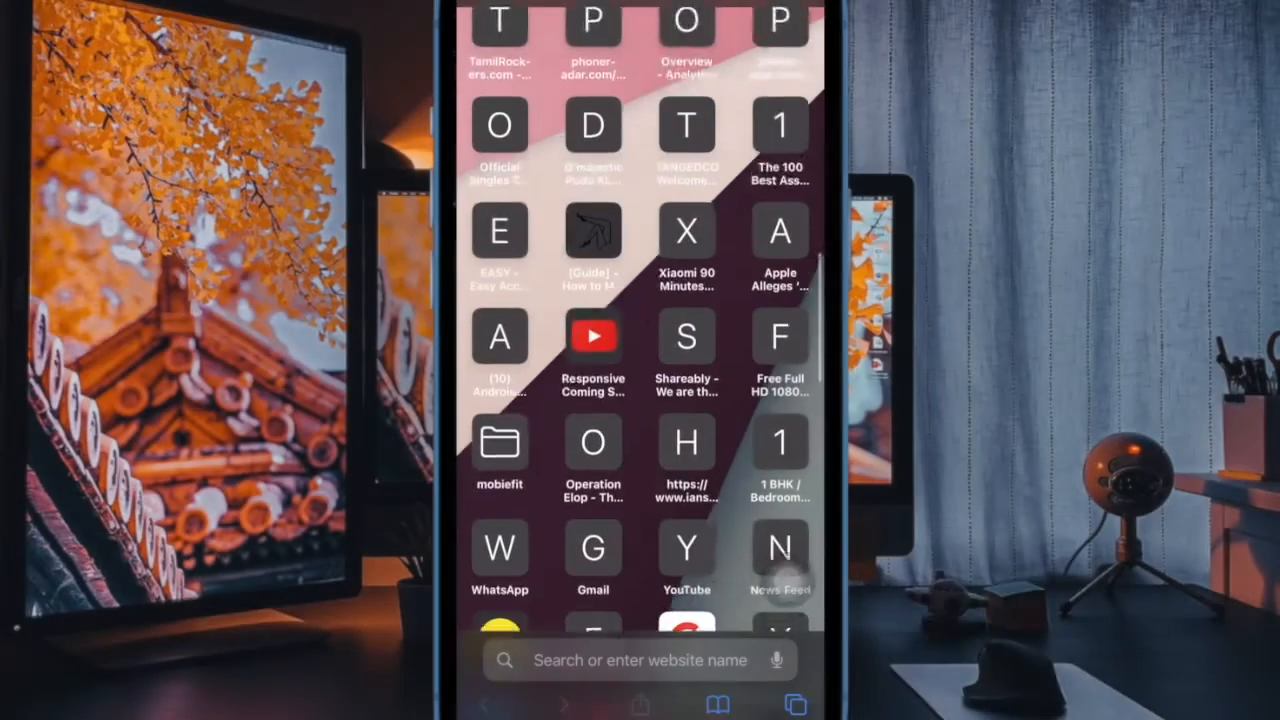
scroll("down", 3)
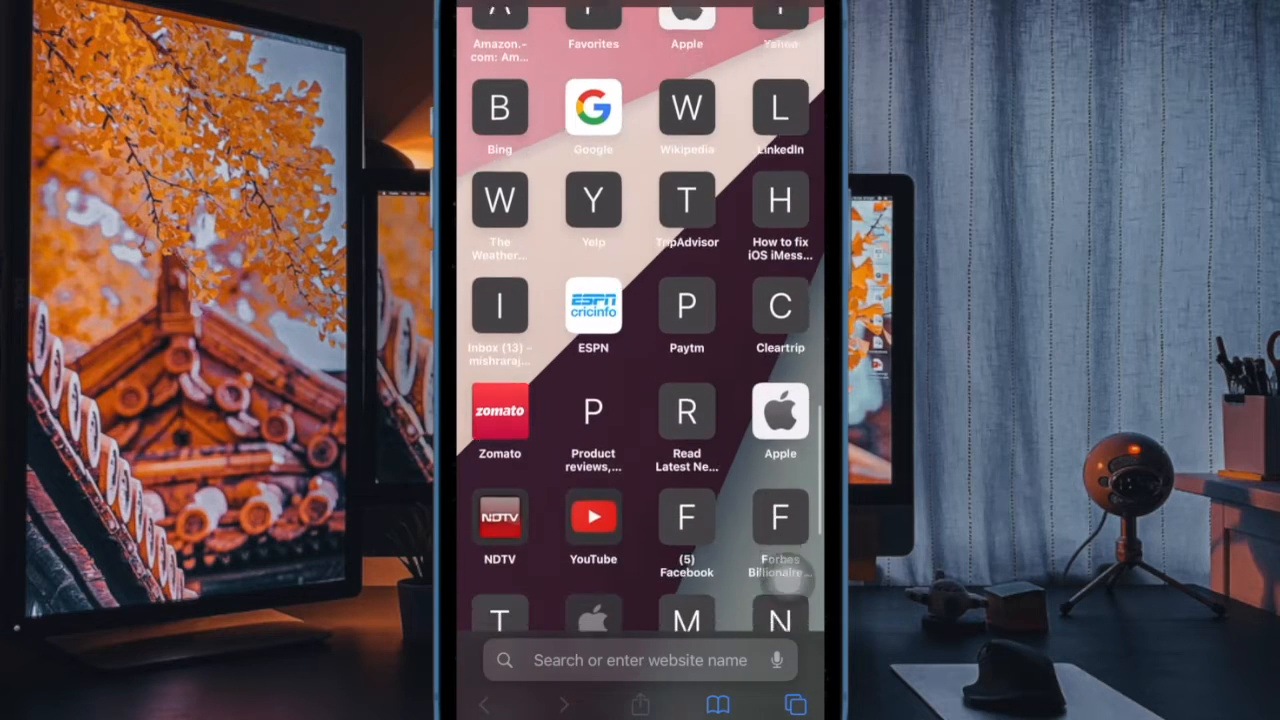
scroll("down", 3)
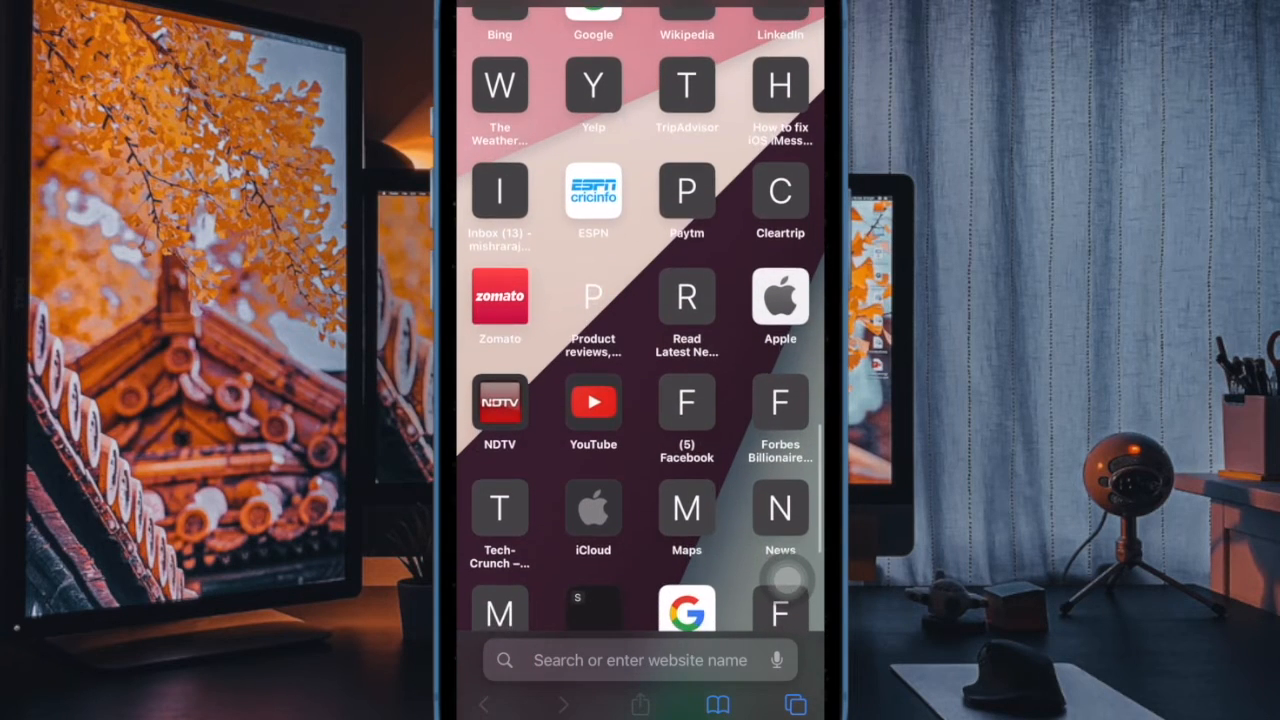
scroll("down", 3)
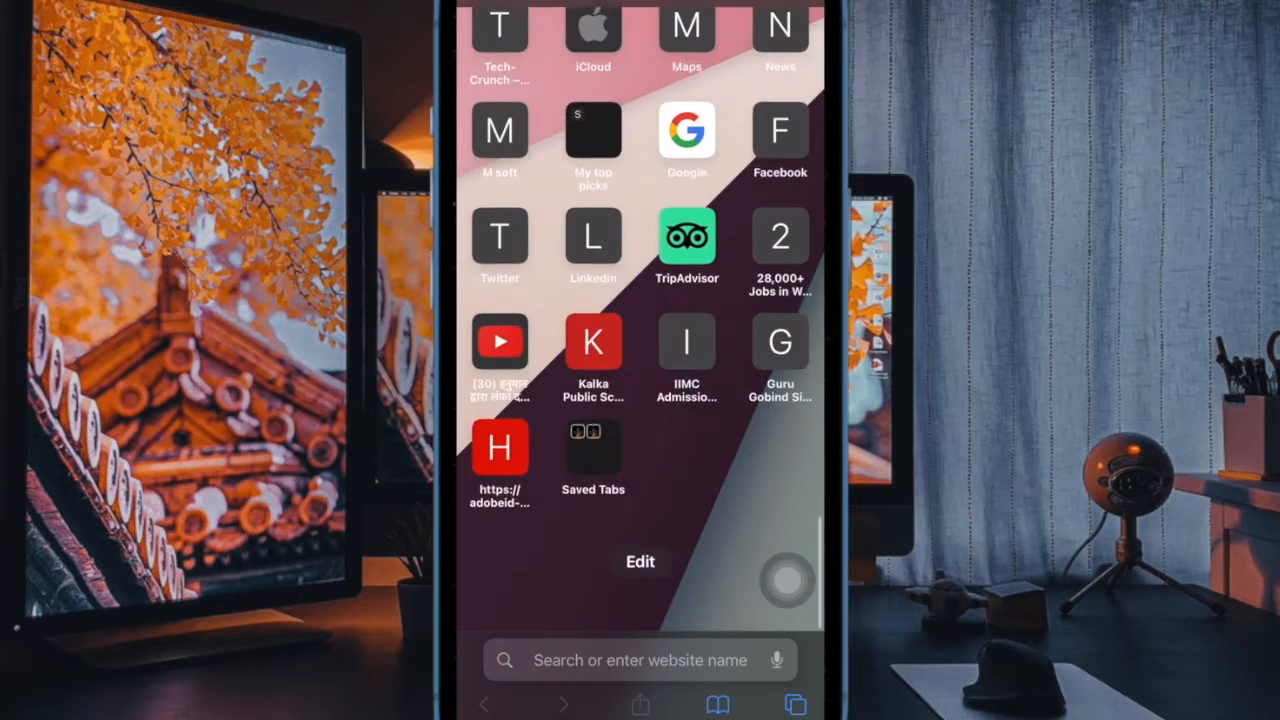
scroll("down", 3)
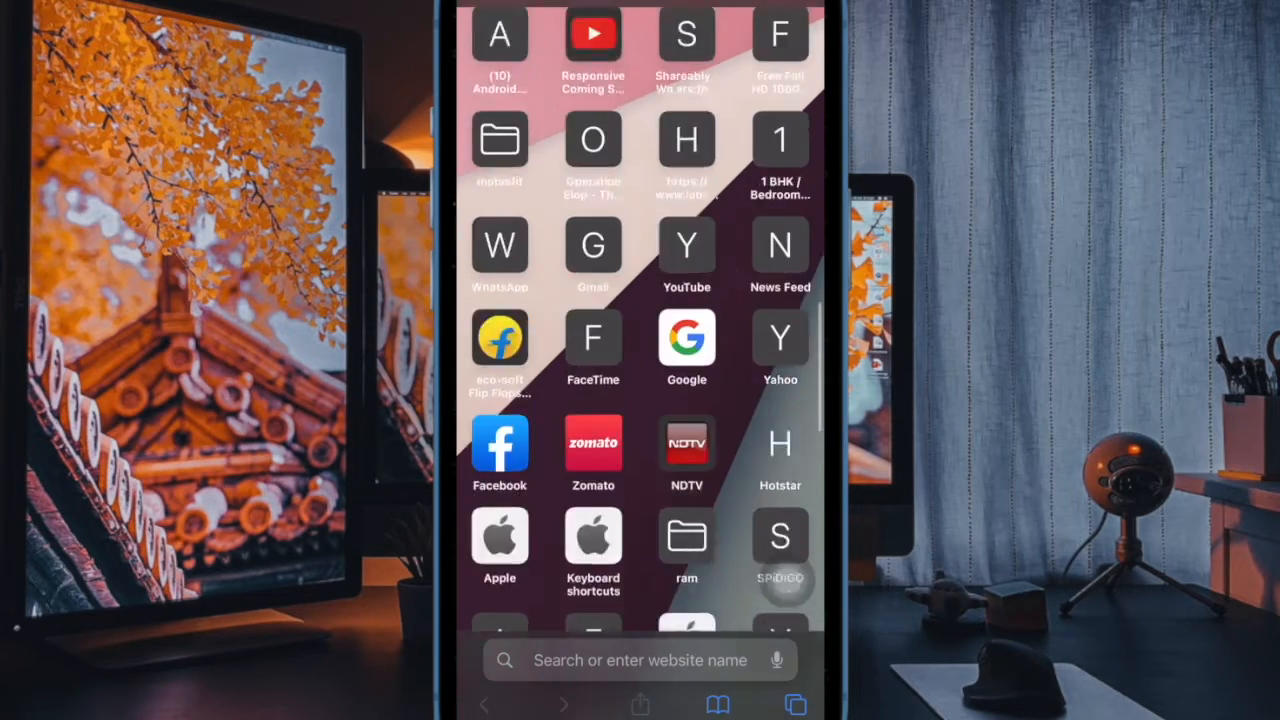
scroll("down", 3)
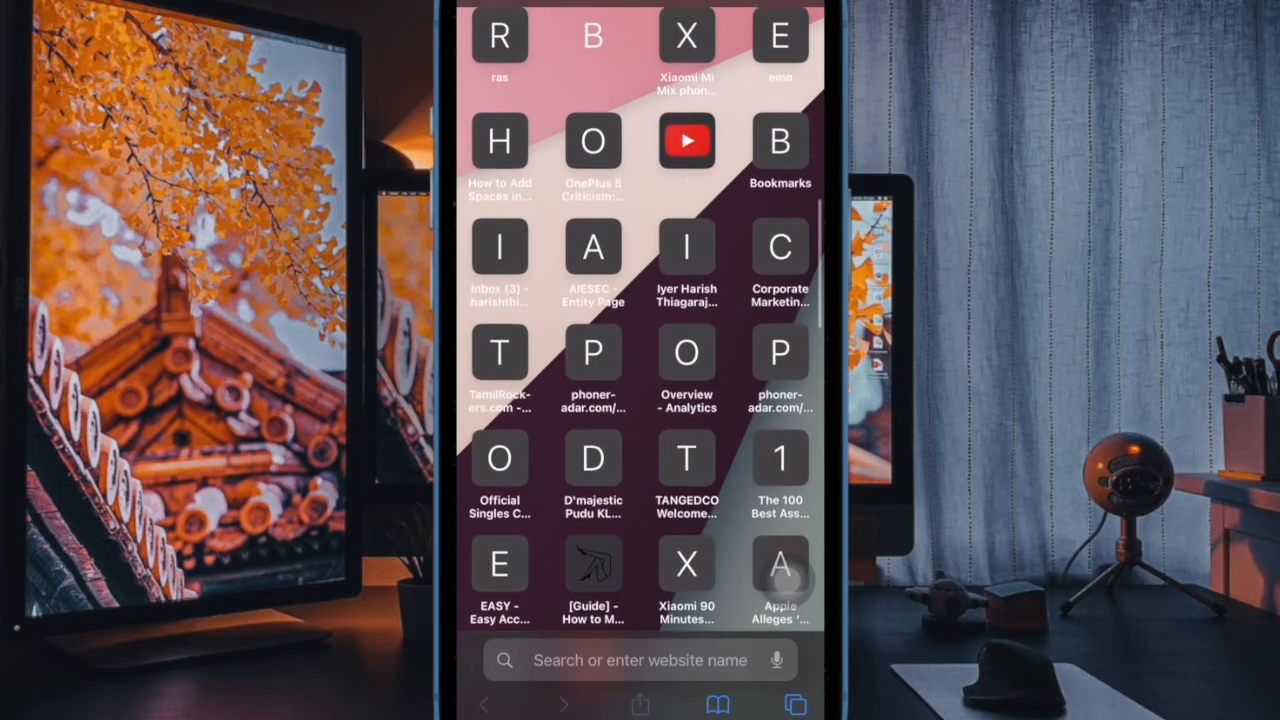